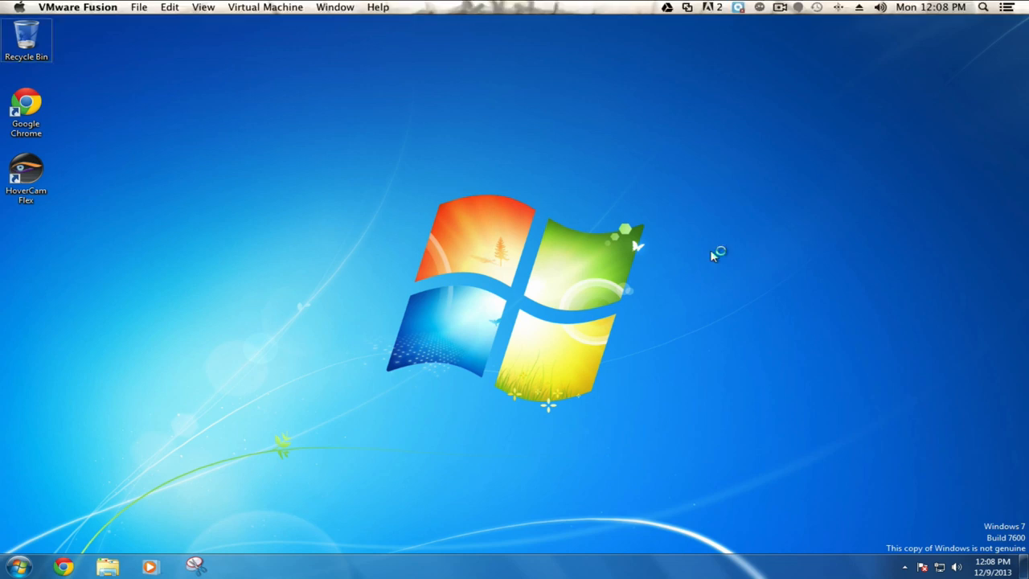
- Bring up the display switcher with its Computer only, Duplicate, Extend and Projector only choices
key("win+p")
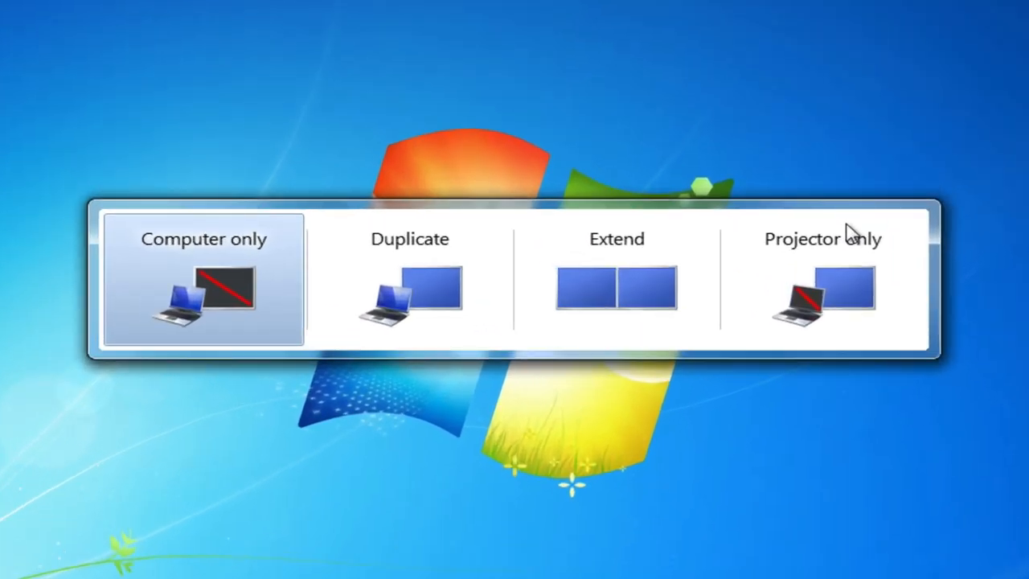
- Choose Duplicate to mirror the screen on both displays, returning to the desktop
left_click(408, 280)
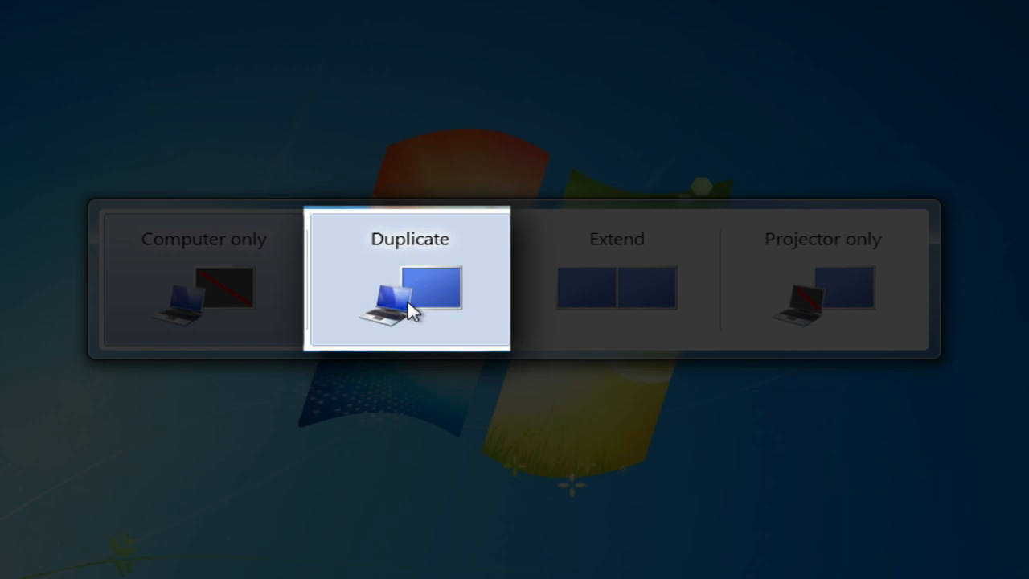
left_click(408, 287)
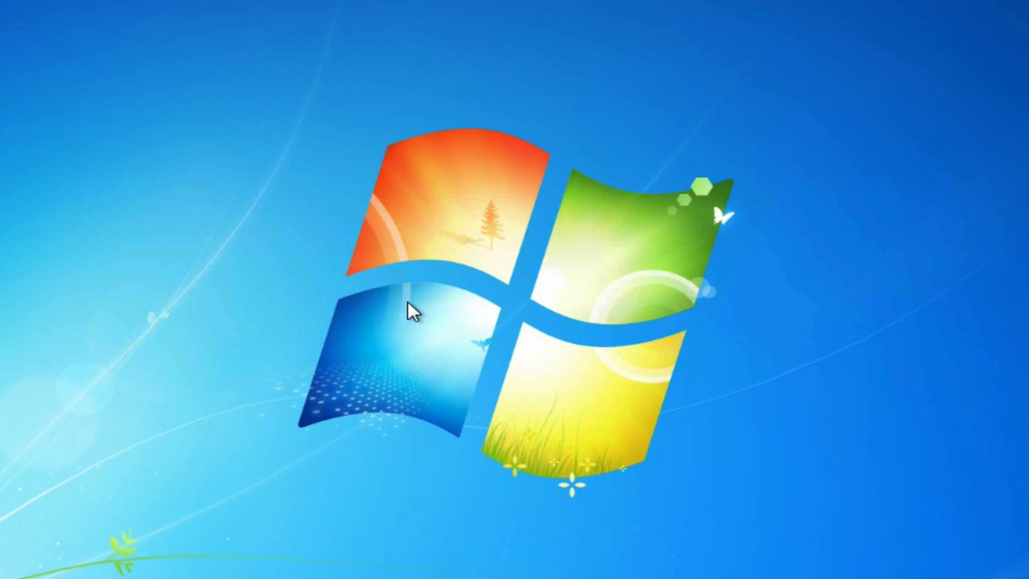